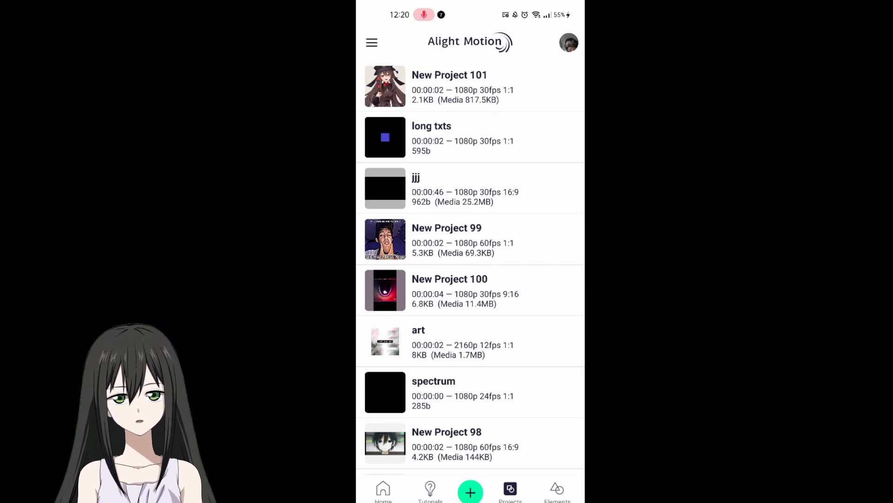
Create New Project 96 at 16:9, 1080p, 30fps and open the Image & Video gallery
left_click(470, 490)
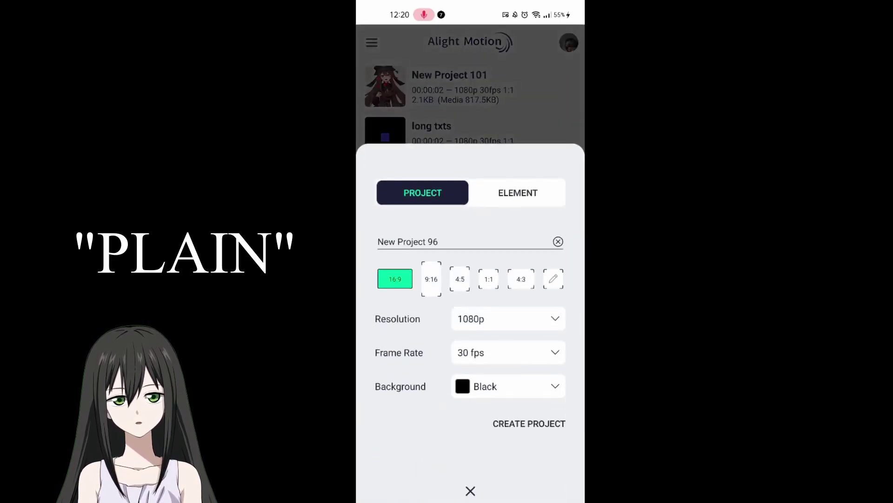
left_click(528, 423)
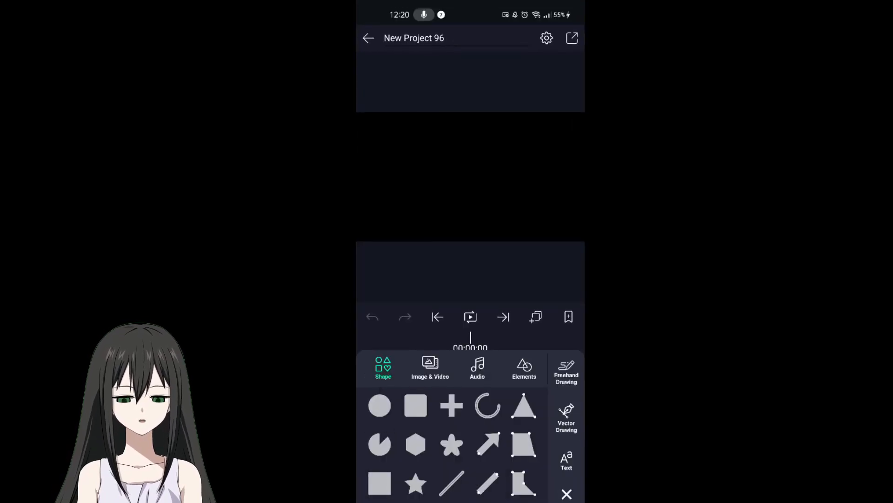
left_click(430, 368)
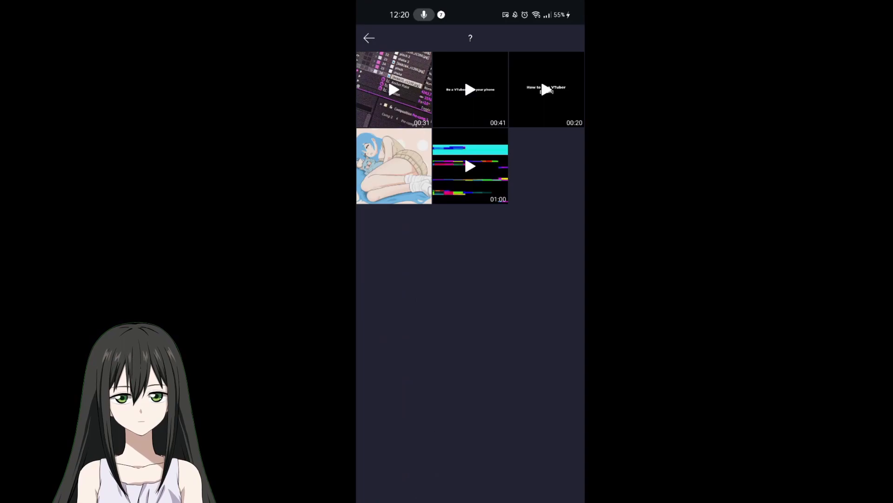
Add glitchy gang.mp4 to the project and save its current frame as a PNG to the gallery
left_click(470, 166)
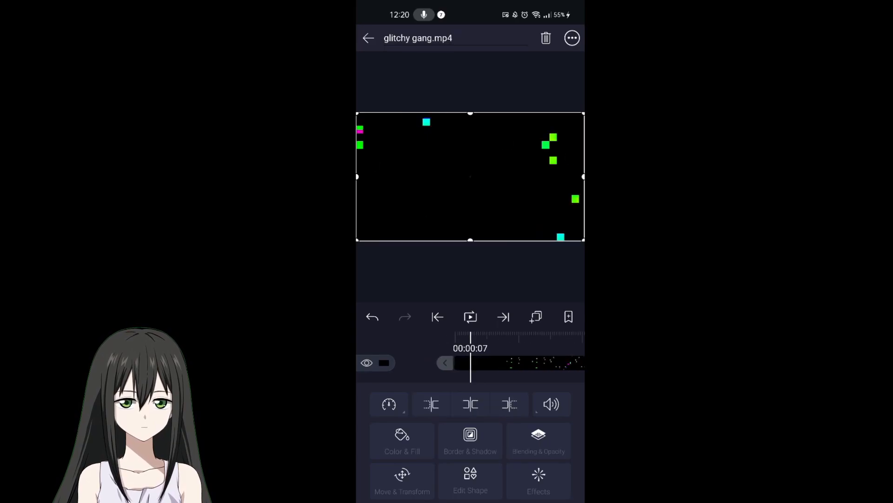
left_click(572, 37)
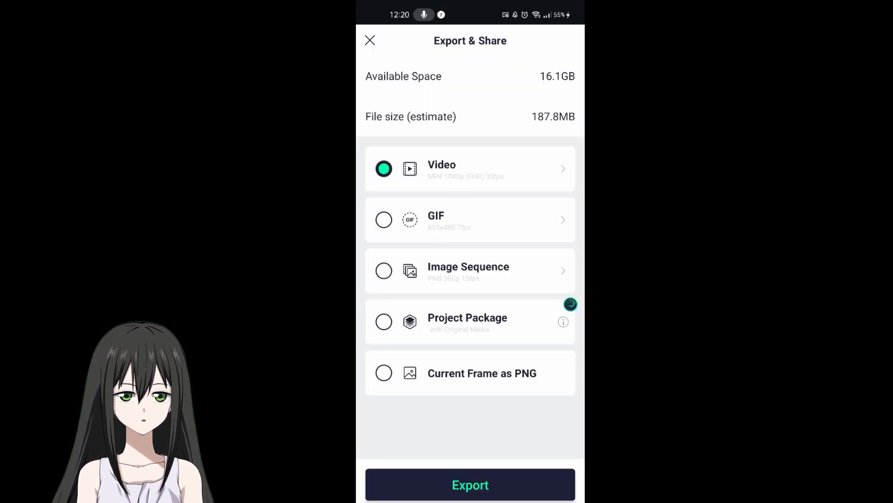
left_click(470, 484)
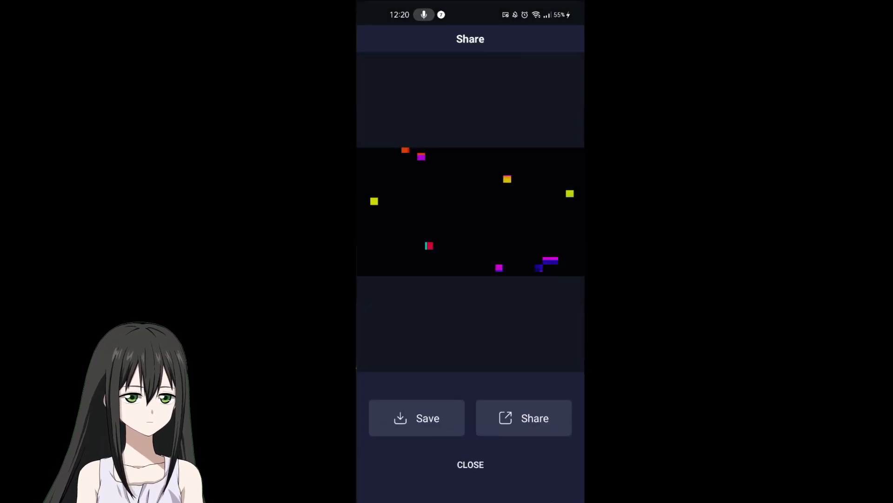
left_click(417, 417)
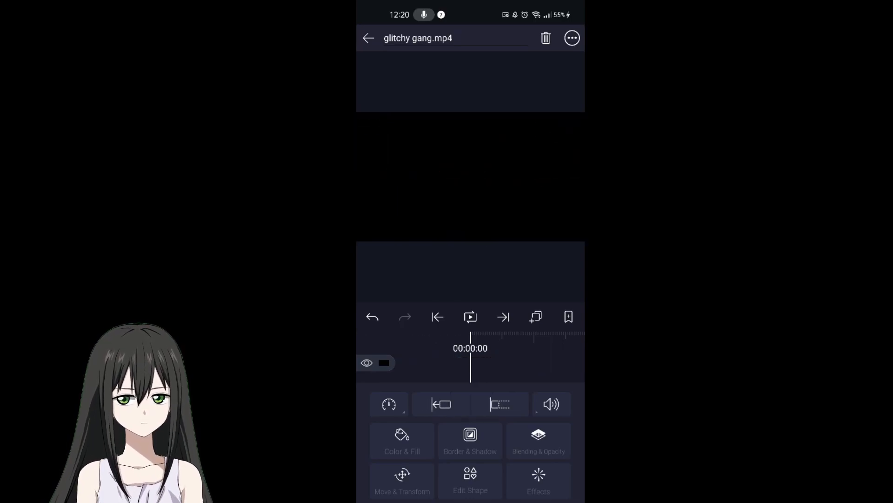
Export a second glitch frame as PNG and save it to the gallery
left_click(571, 38)
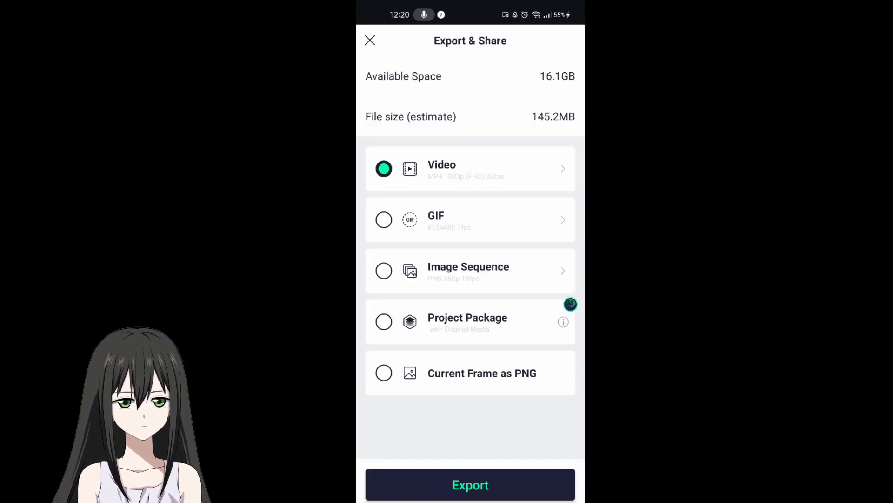
left_click(470, 483)
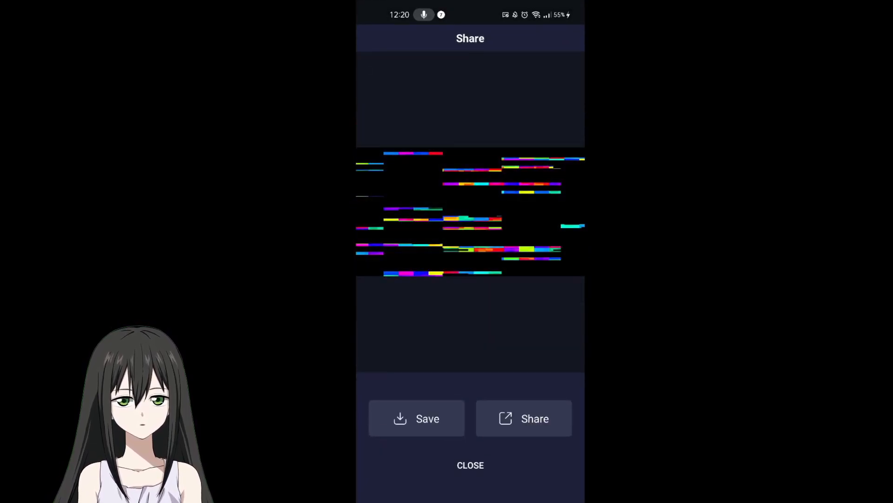
left_click(417, 418)
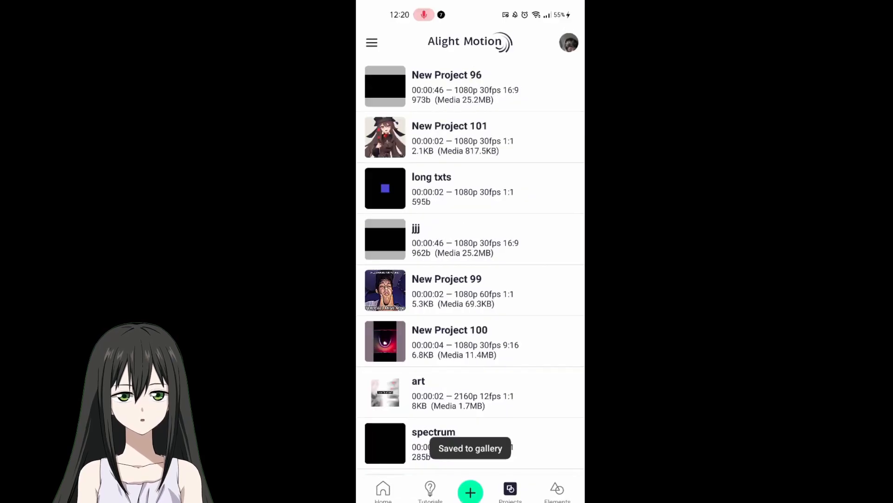
Open New Project 101 and import the saved glitch PNG as a layer over the character
left_click(449, 137)
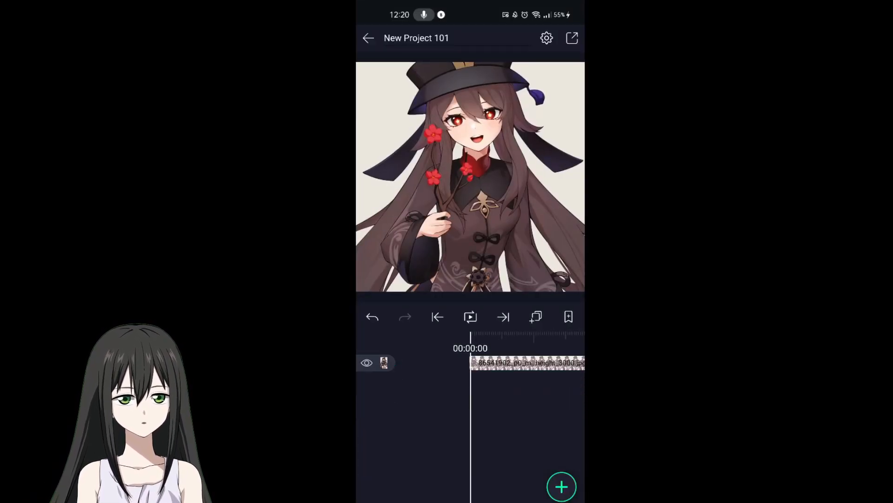
left_click(562, 485)
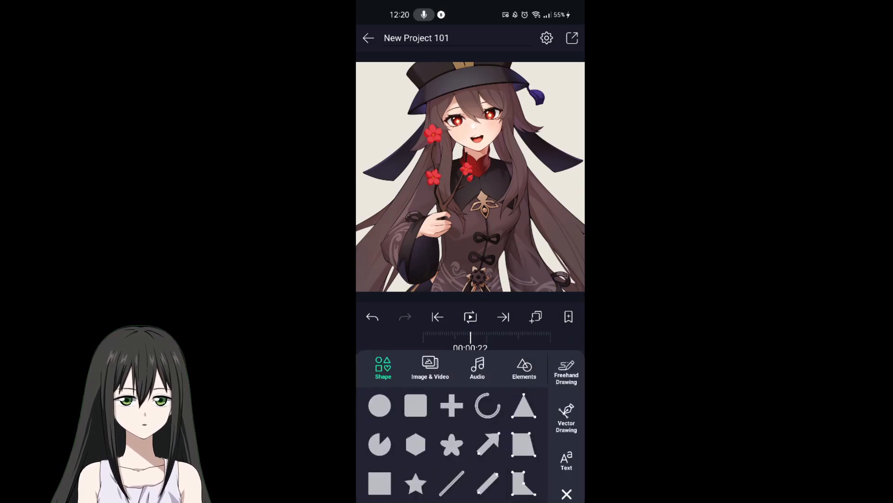
left_click(430, 368)
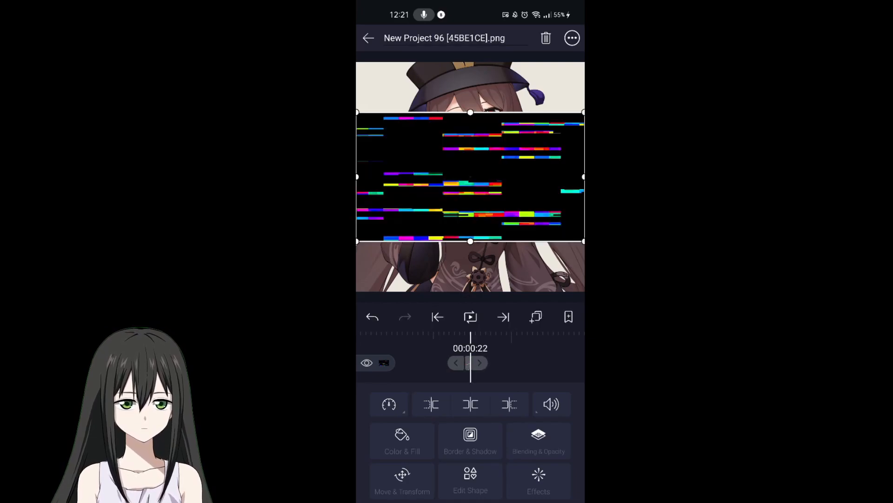
Stretch the glitch PNG to screen and set its blending to Lighter Color
left_click(571, 38)
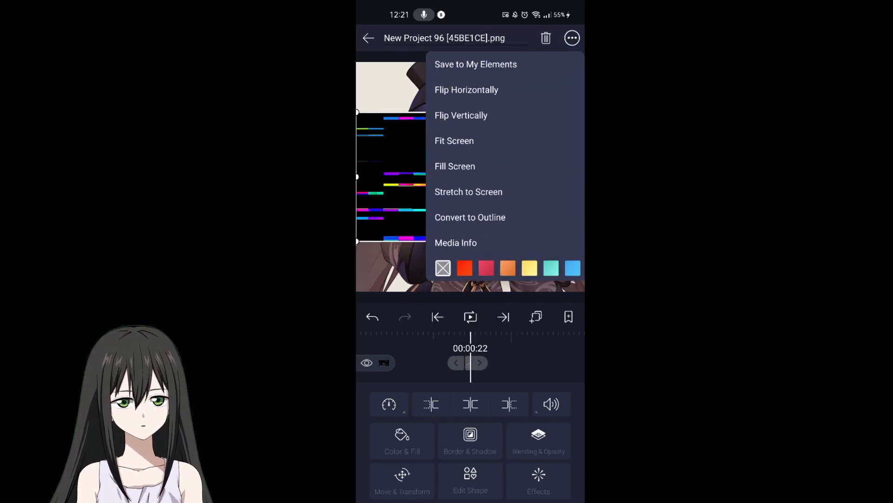
left_click(538, 440)
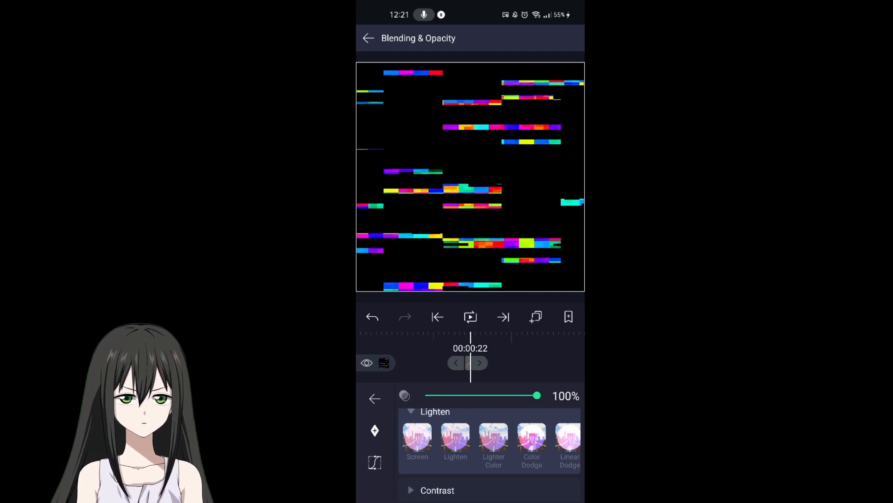
left_click(494, 441)
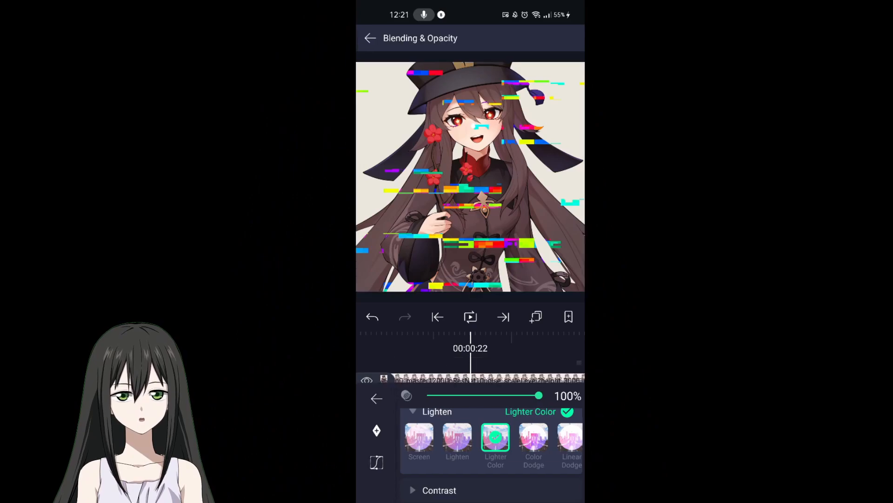
left_click(370, 38)
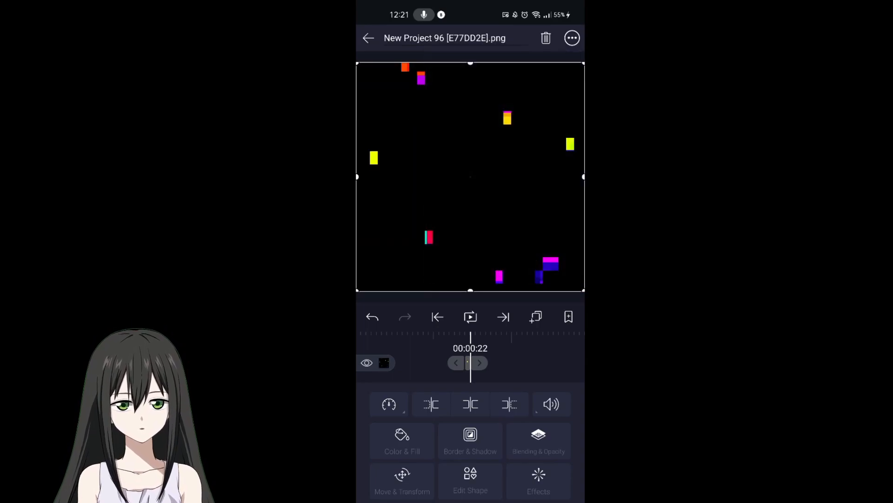
Rotate the second glitch overlay to 90° in Move & Transform
left_click(369, 38)
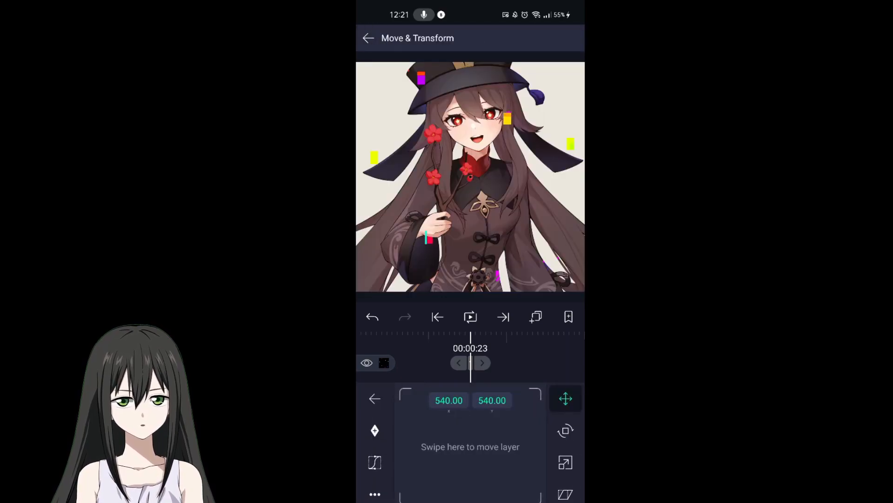
left_click(565, 430)
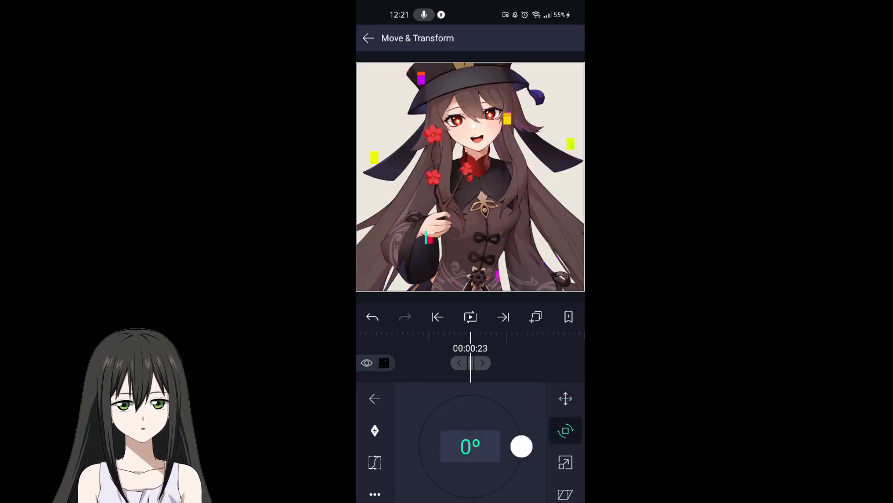
left_click_drag(521, 446, 471, 394)
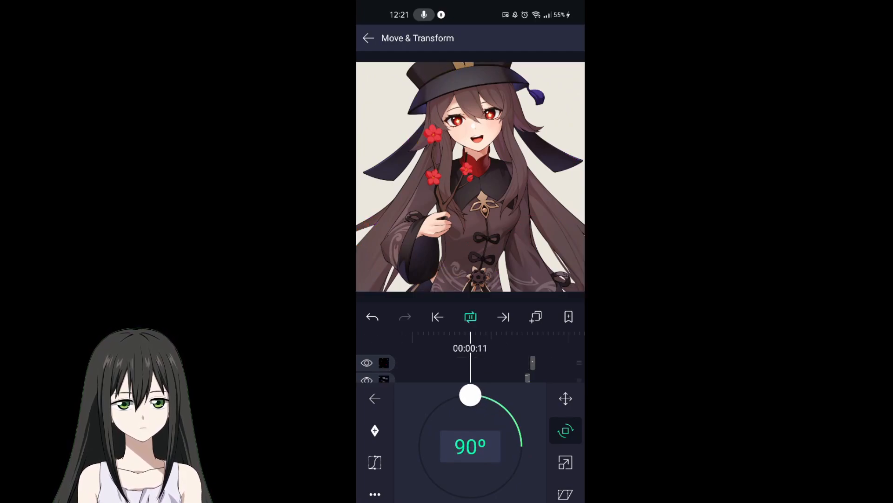
left_click(369, 38)
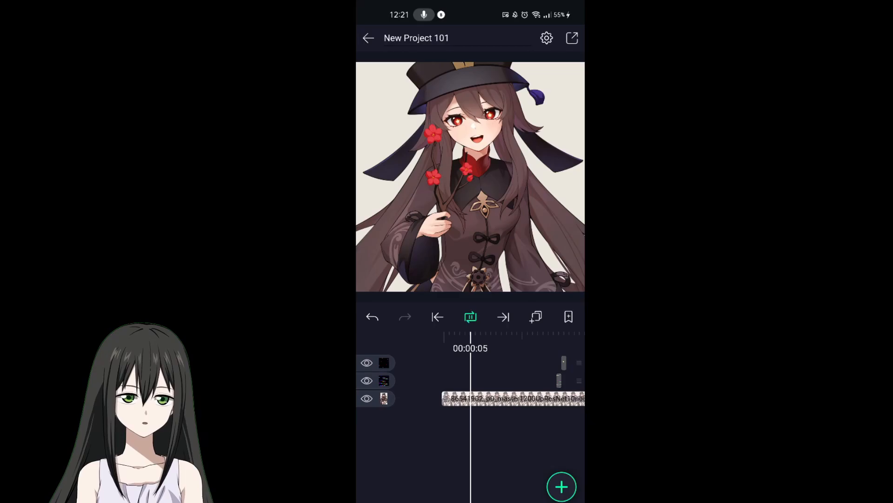